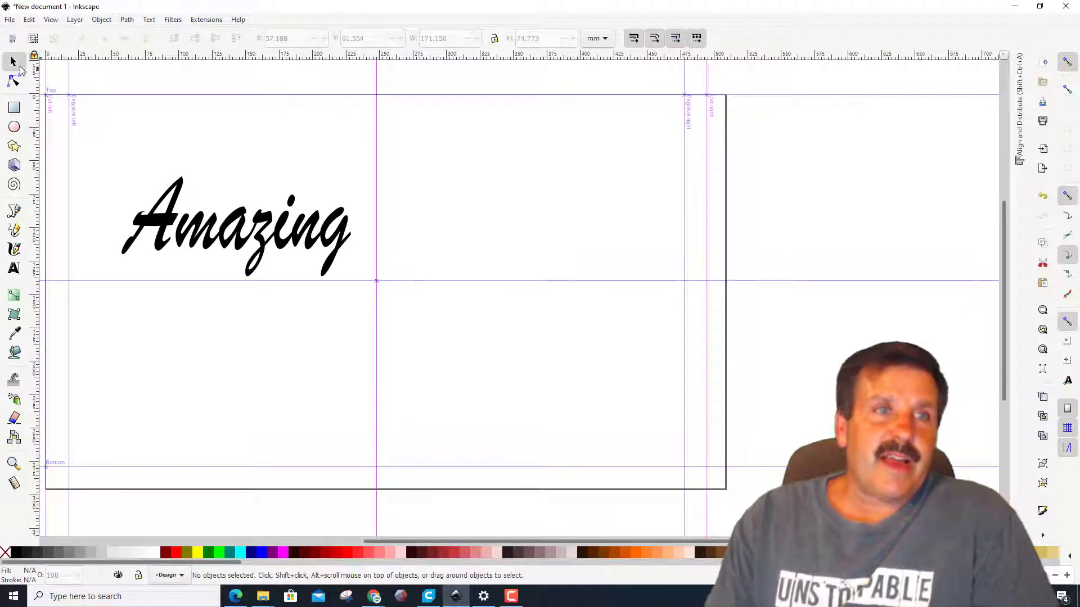
Select the 'Amazing' text and choose Align and Distribute from the menu bar
left_click(248, 232)
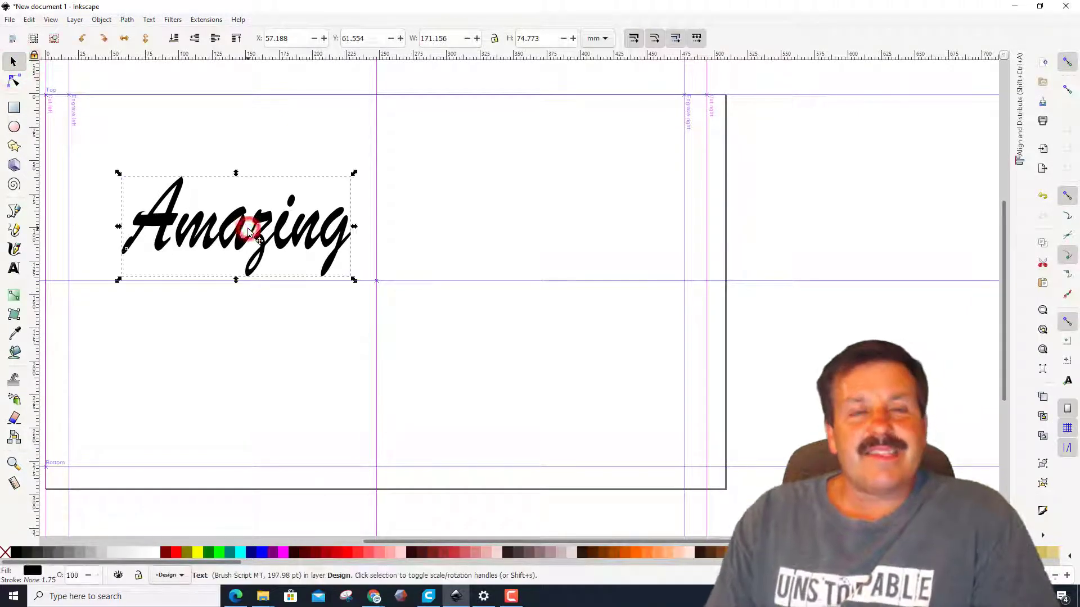
left_click(416, 276)
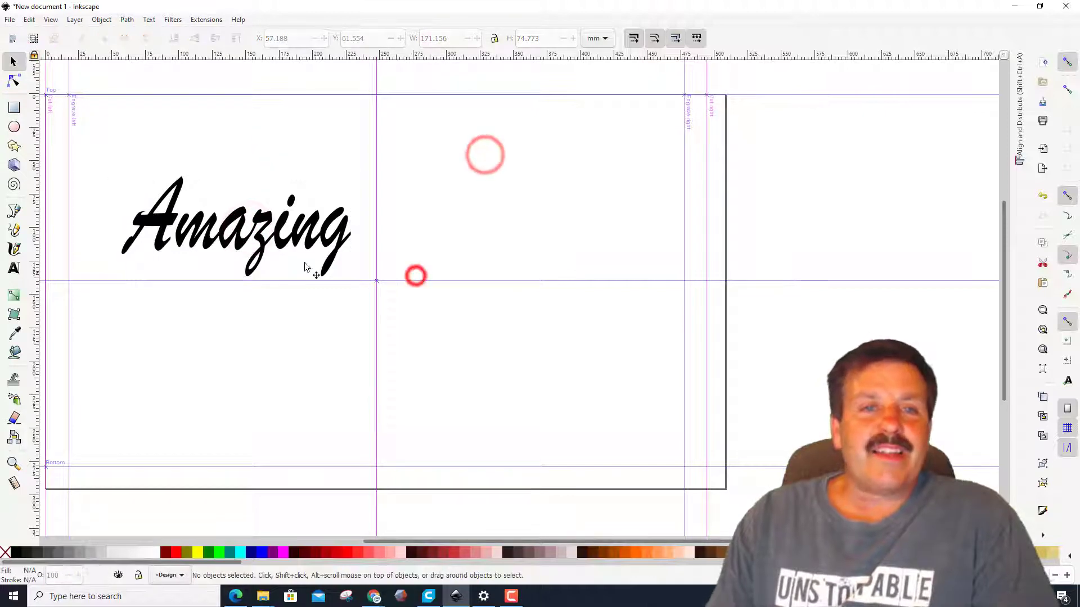
left_click(235, 233)
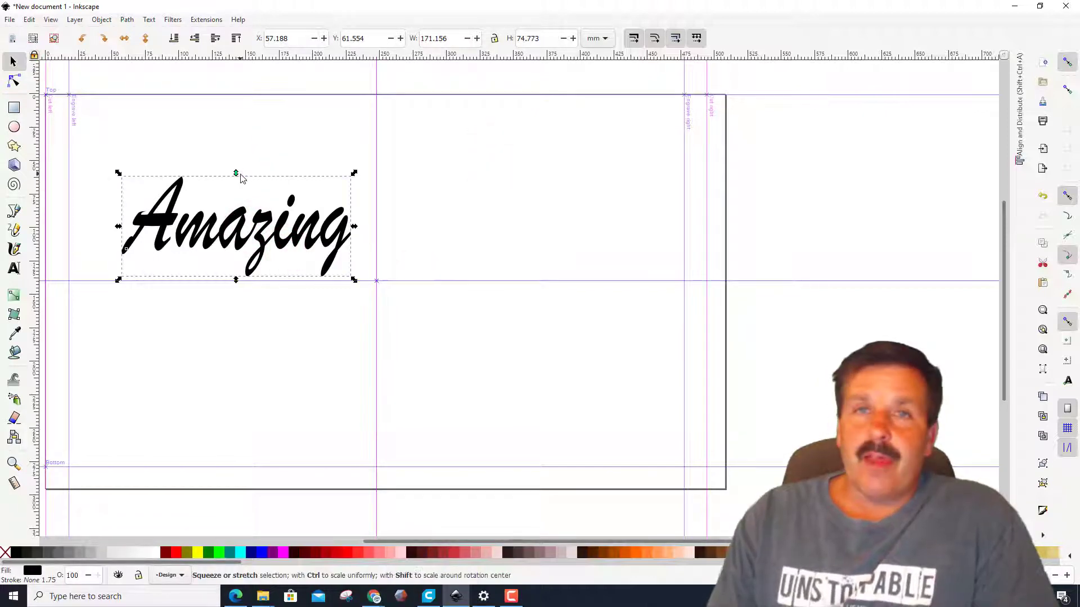
left_click(288, 141)
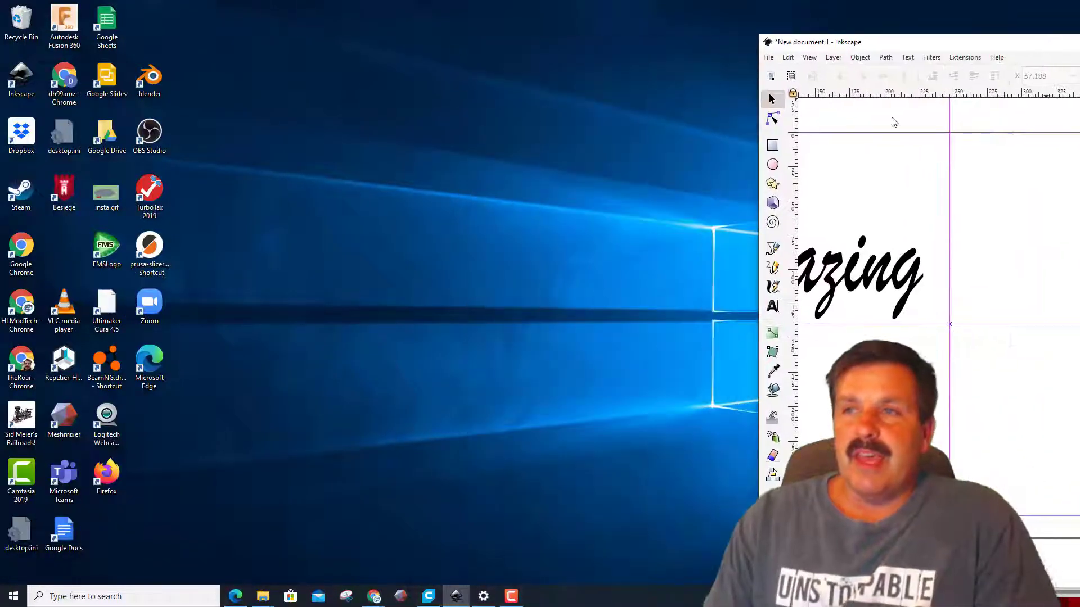
mouse_move(608, 213)
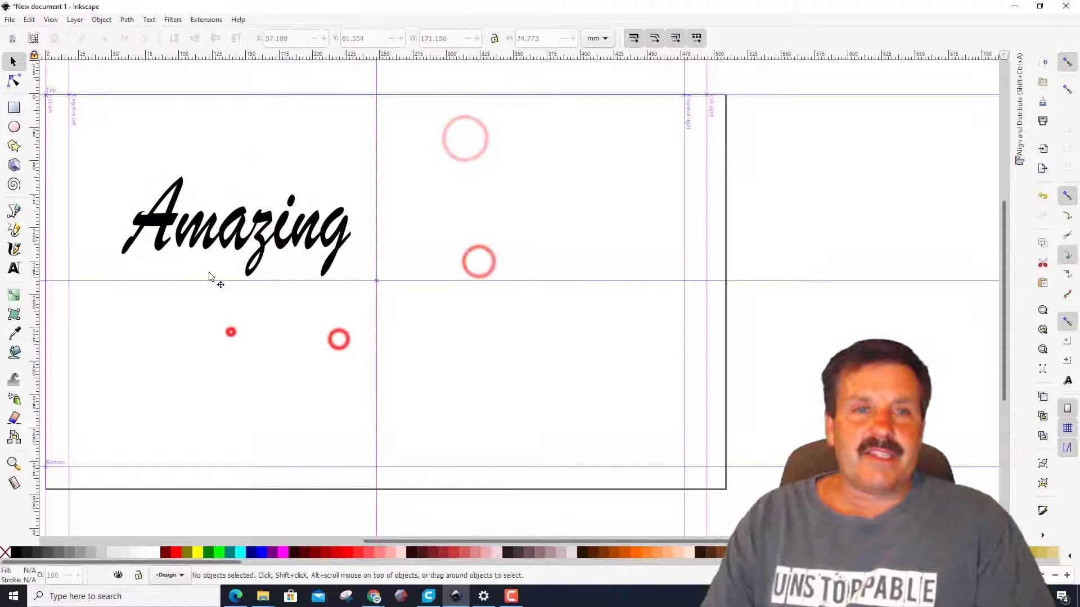
left_click(237, 225)
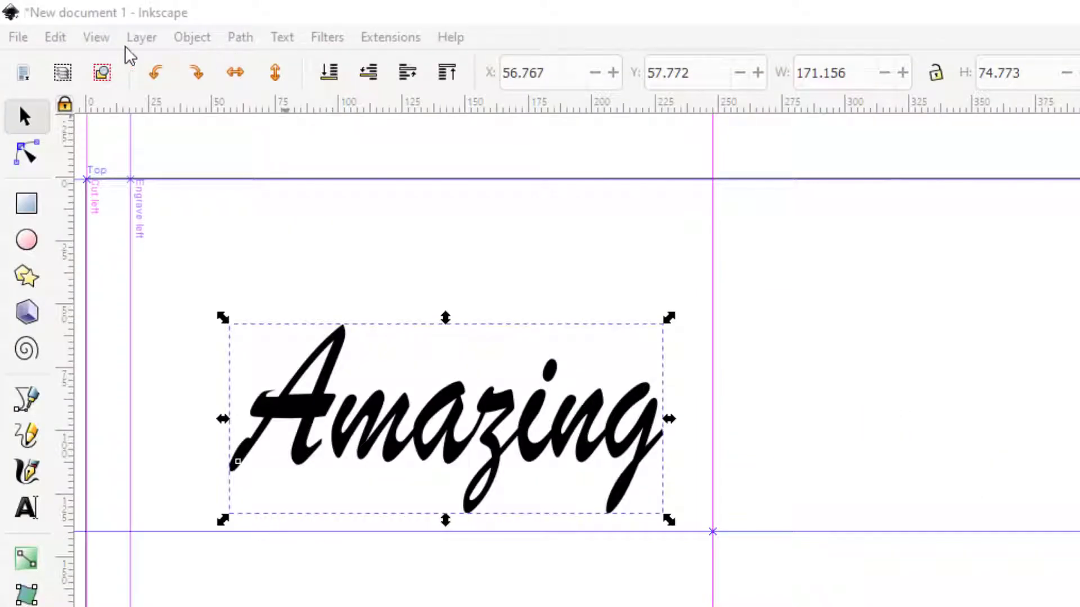
left_click(95, 37)
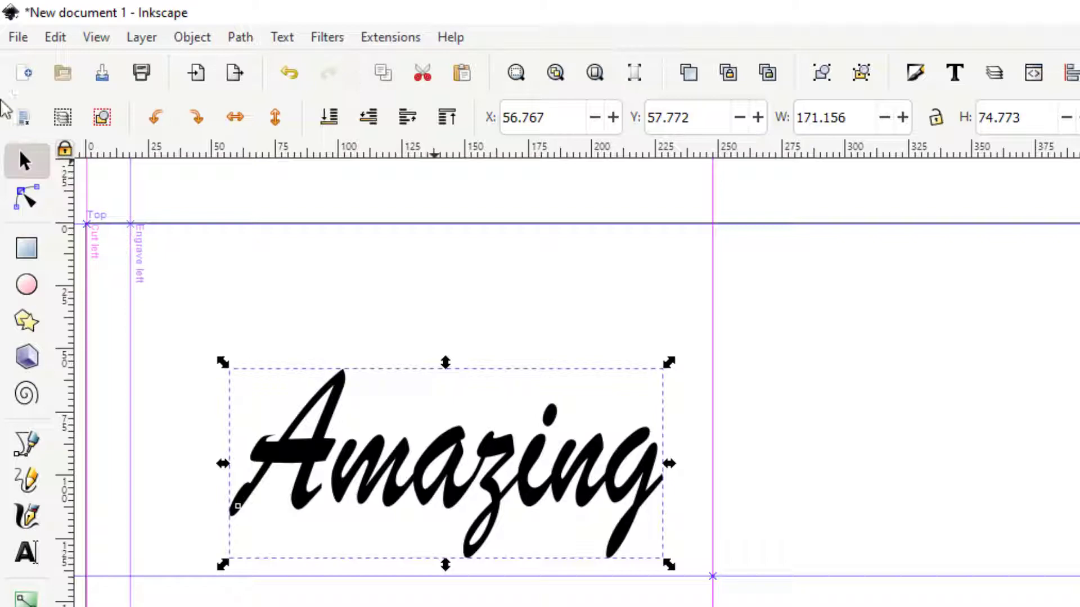
mouse_move(99, 47)
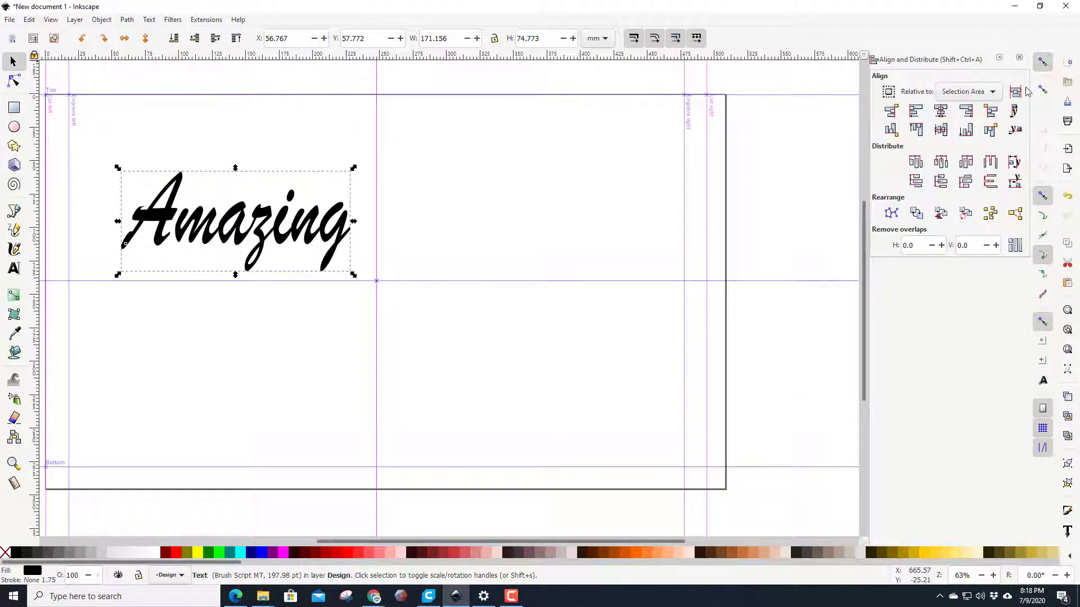
Iconify the docked Align and Distribute dialog with the dock's collapse arrow
left_click(1019, 57)
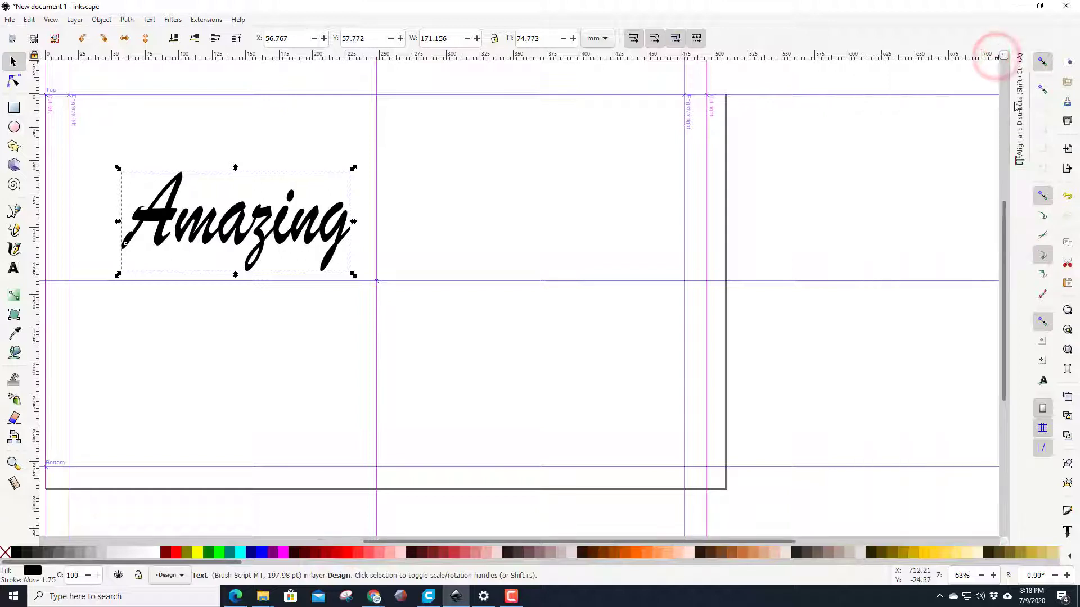
mouse_move(1022, 142)
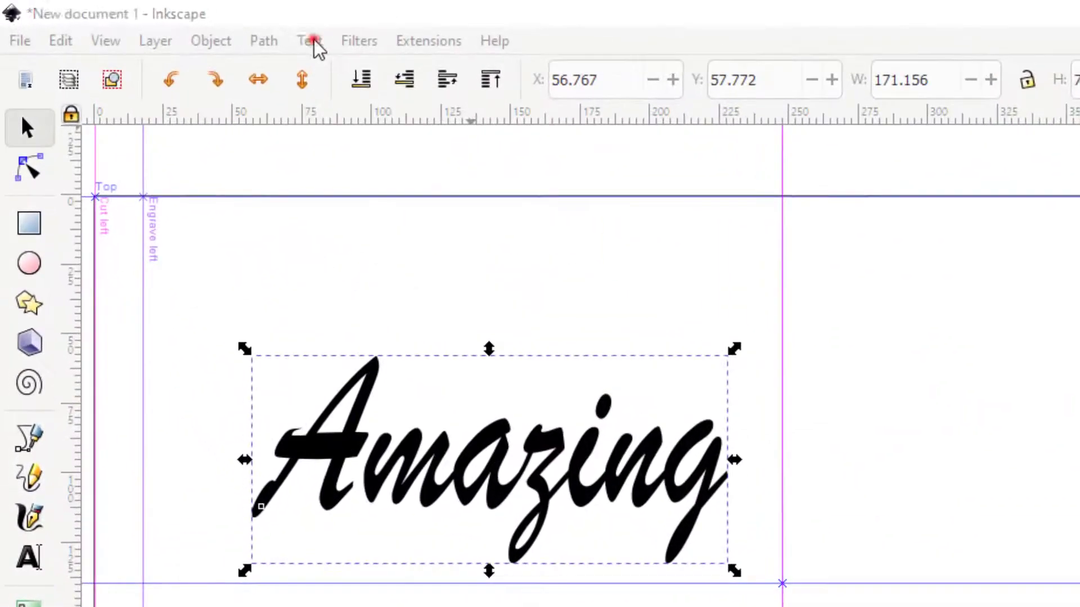
Open Text and Font and drag its floating window into the right dock beside Align
left_click(310, 40)
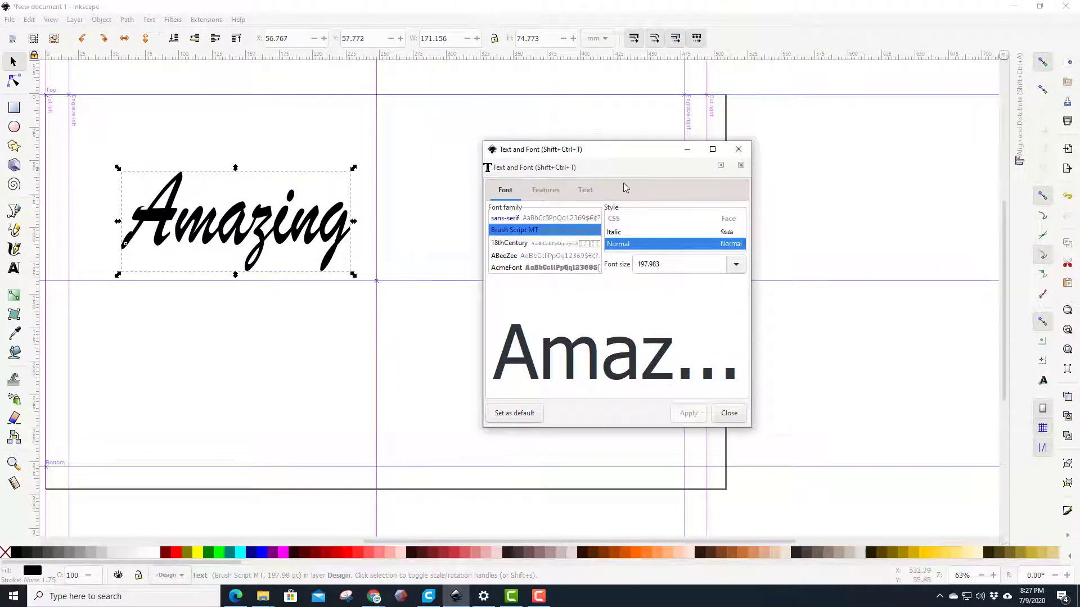
left_click_drag(540, 149, 742, 154)
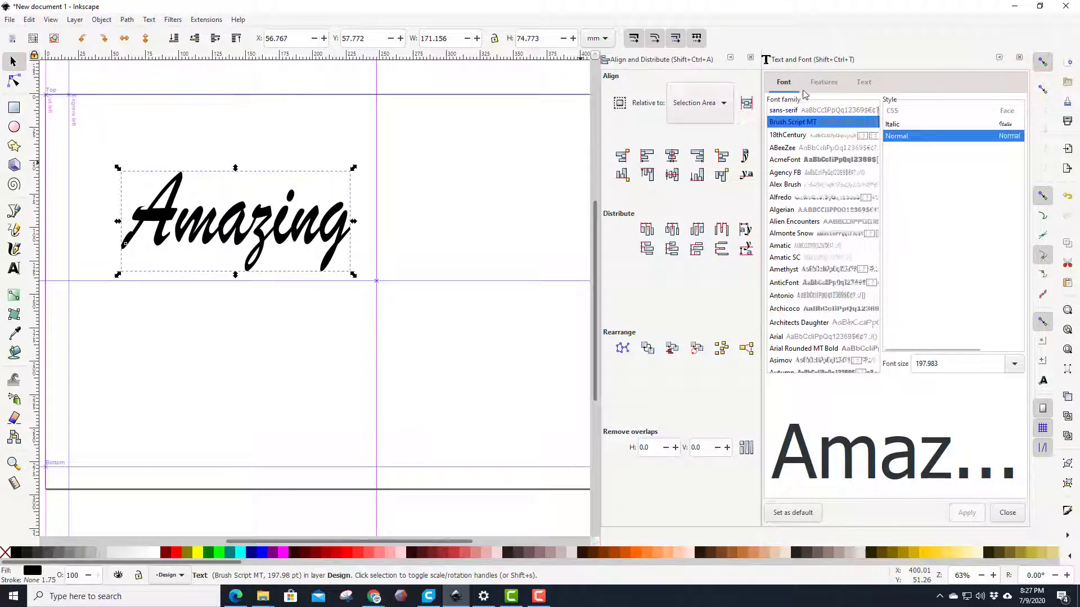
mouse_move(834, 72)
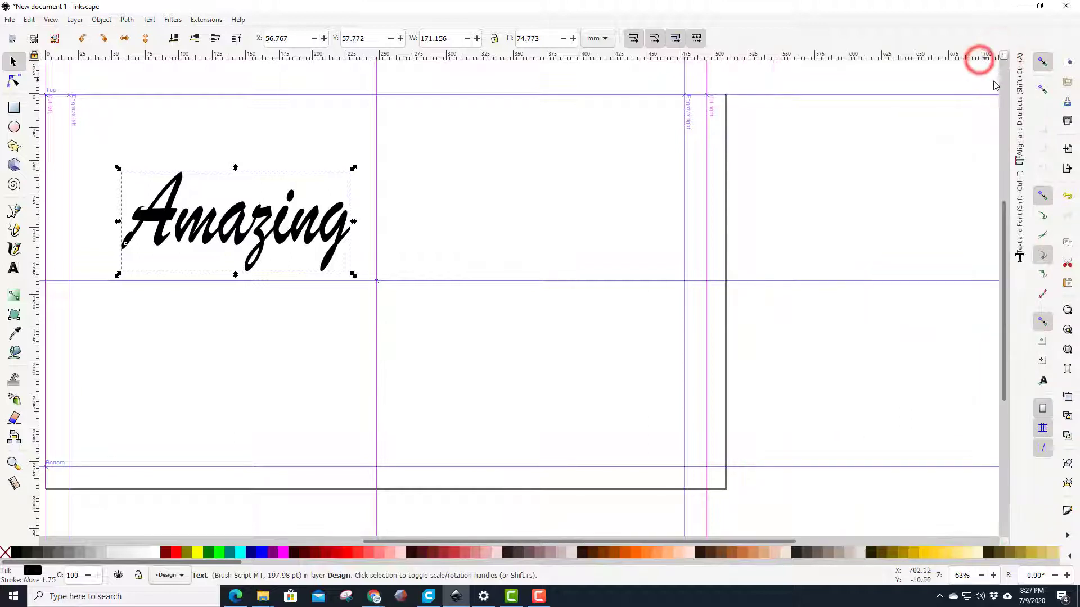
mouse_move(1023, 173)
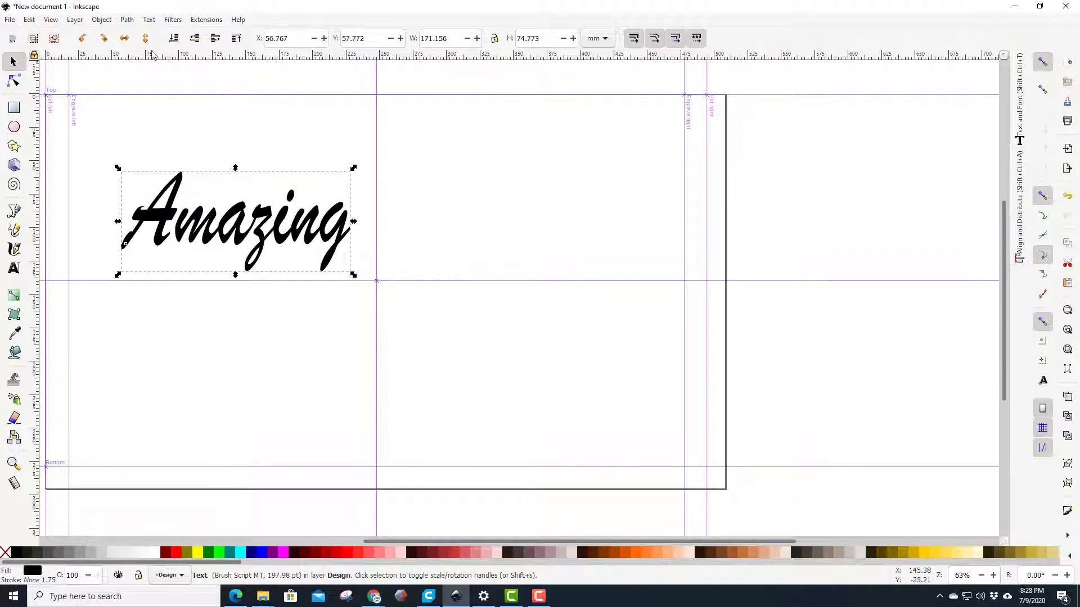
Open Fill and Stroke from the Object menu for the 'Amazing' text
left_click(101, 20)
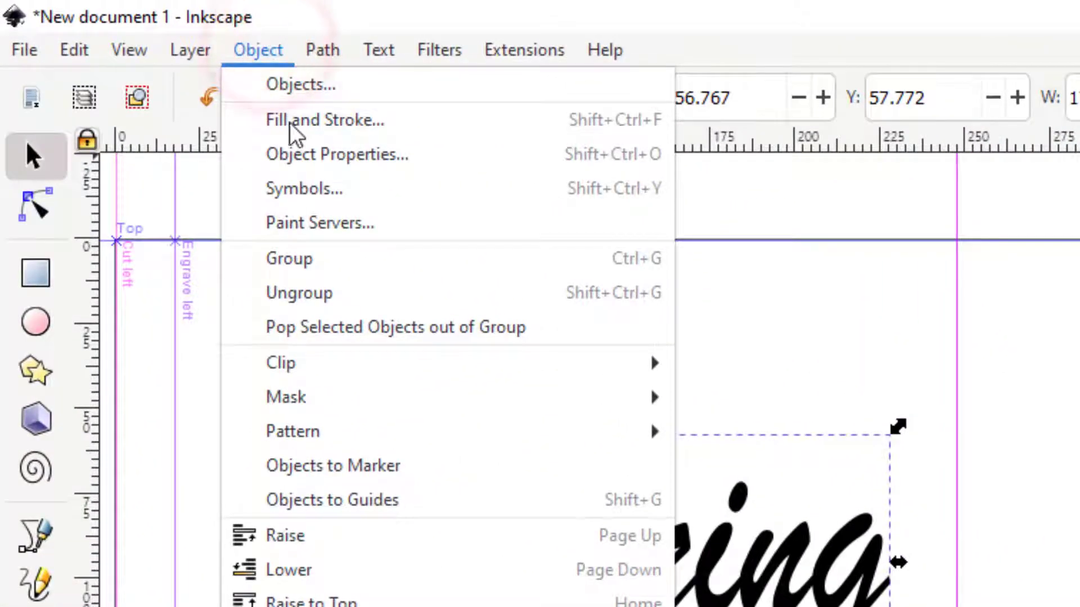
left_click(316, 120)
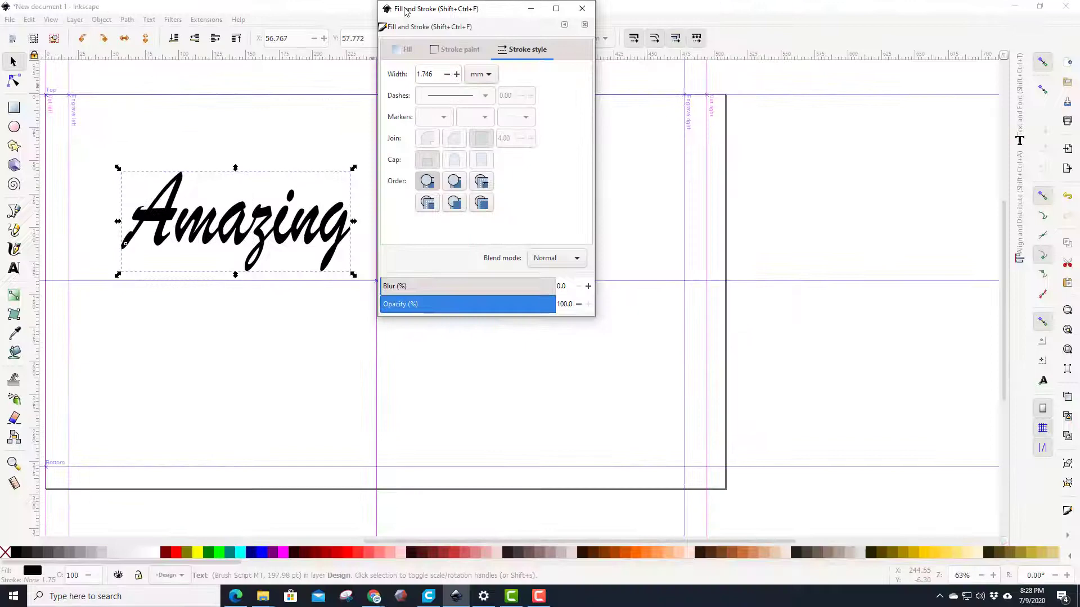